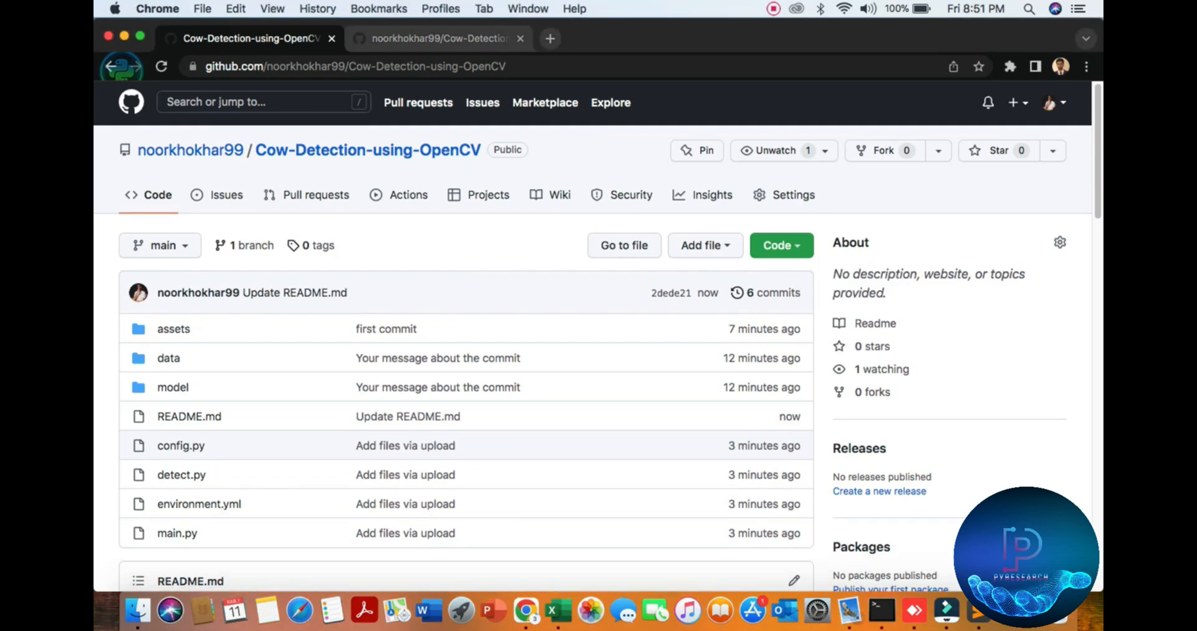
# Scroll the Cow-Detection-using-OpenCV page past the file list to the README and demo image.
pyautogui.scroll(-3)
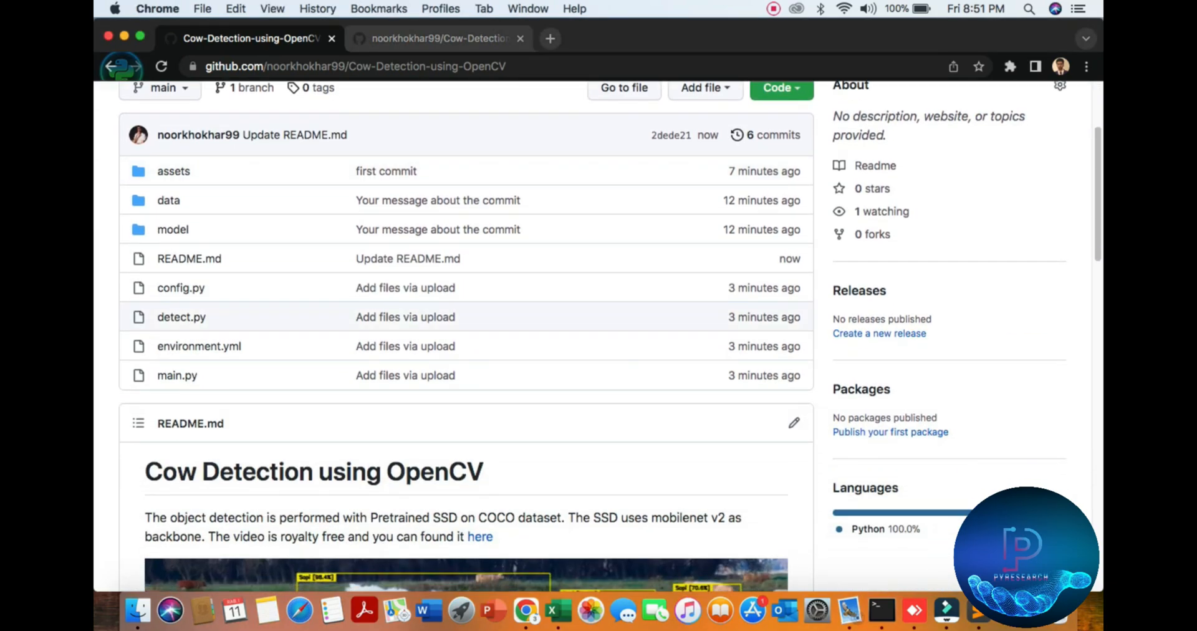
pyautogui.scroll(-3)
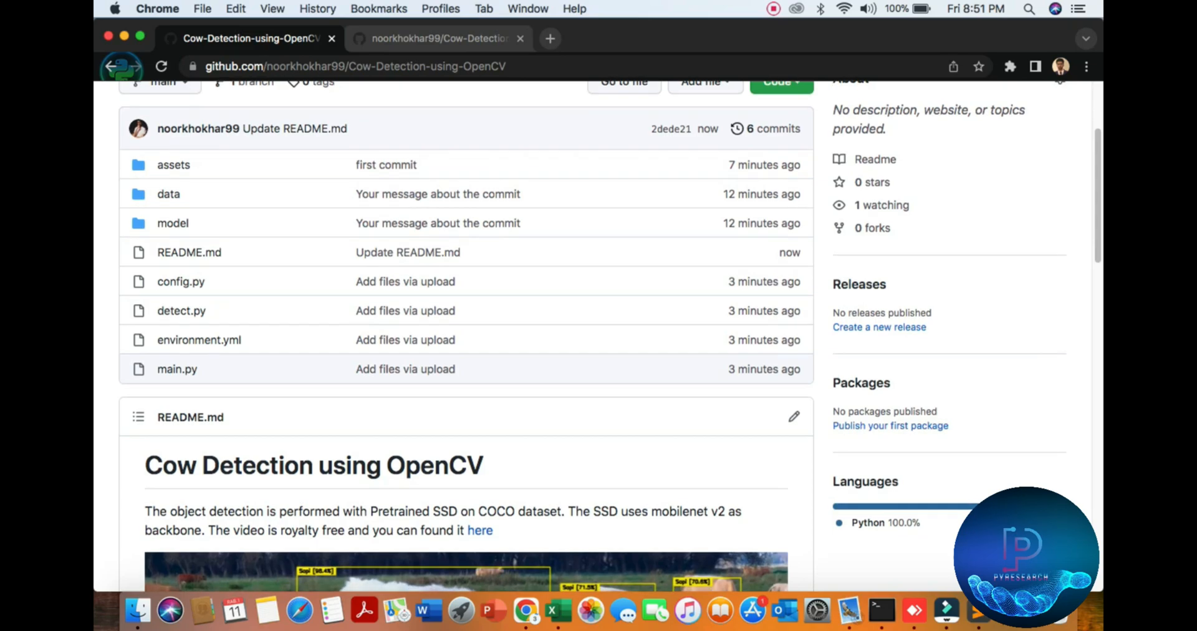
pyautogui.scroll(-3)
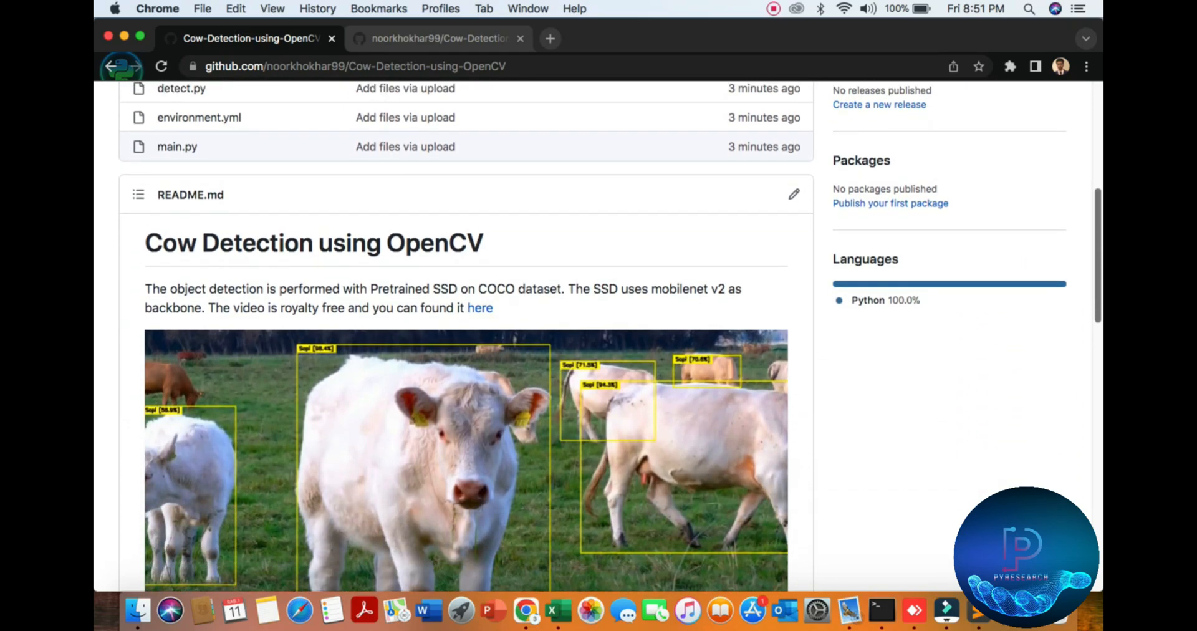
pyautogui.scroll(-3)
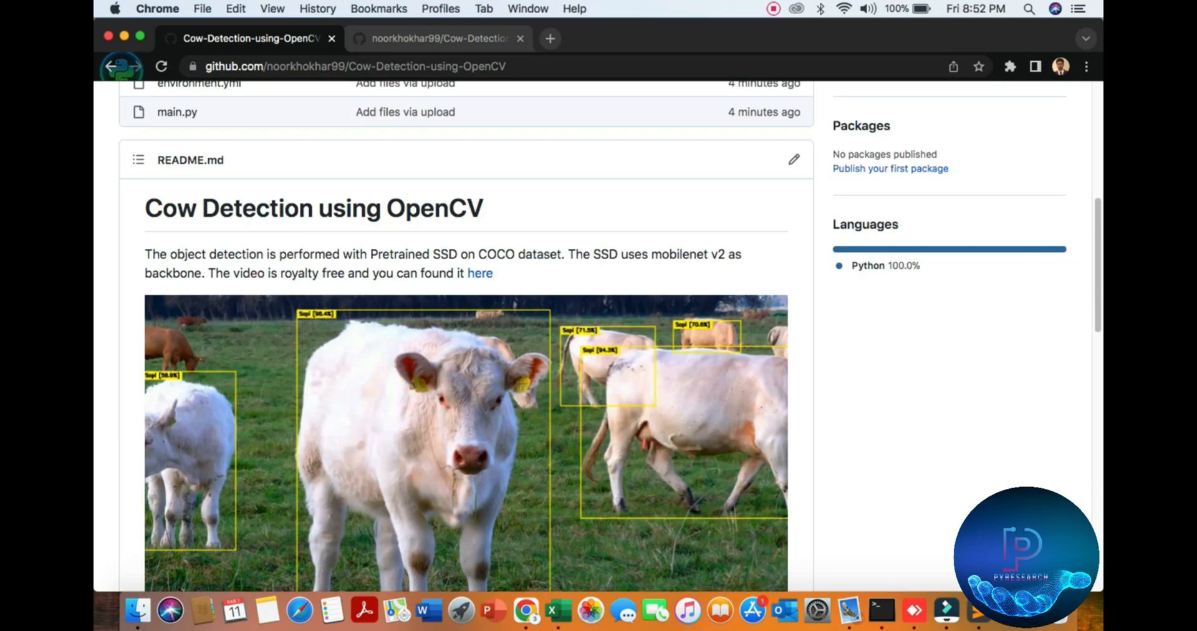
pyautogui.scroll(-3)
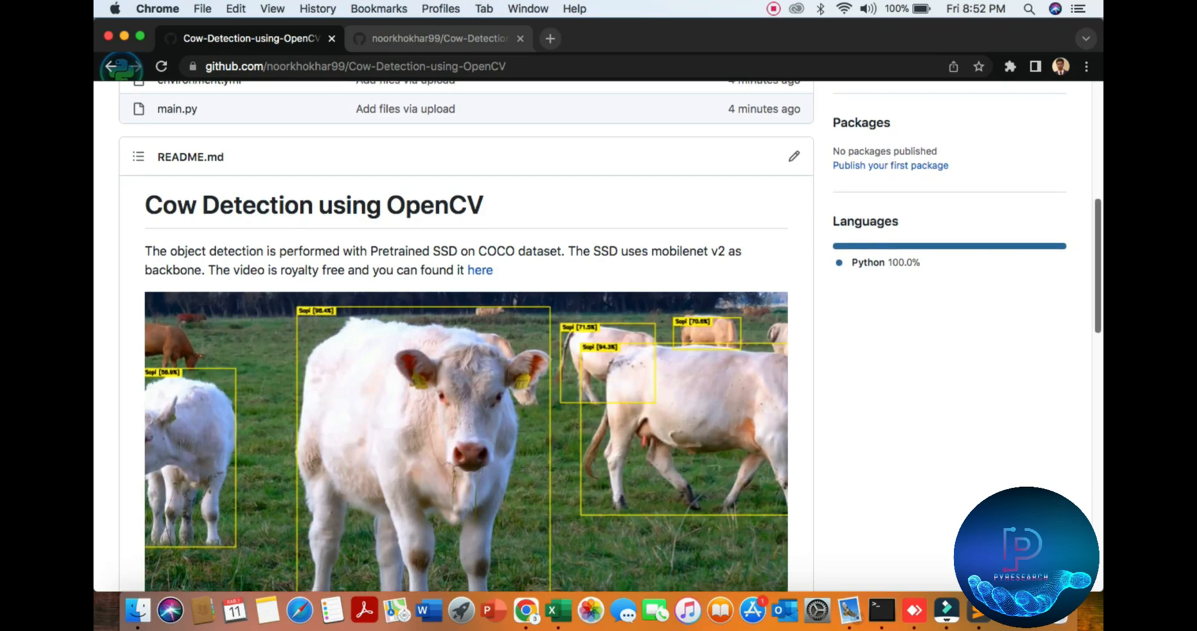
pyautogui.scroll(-3)
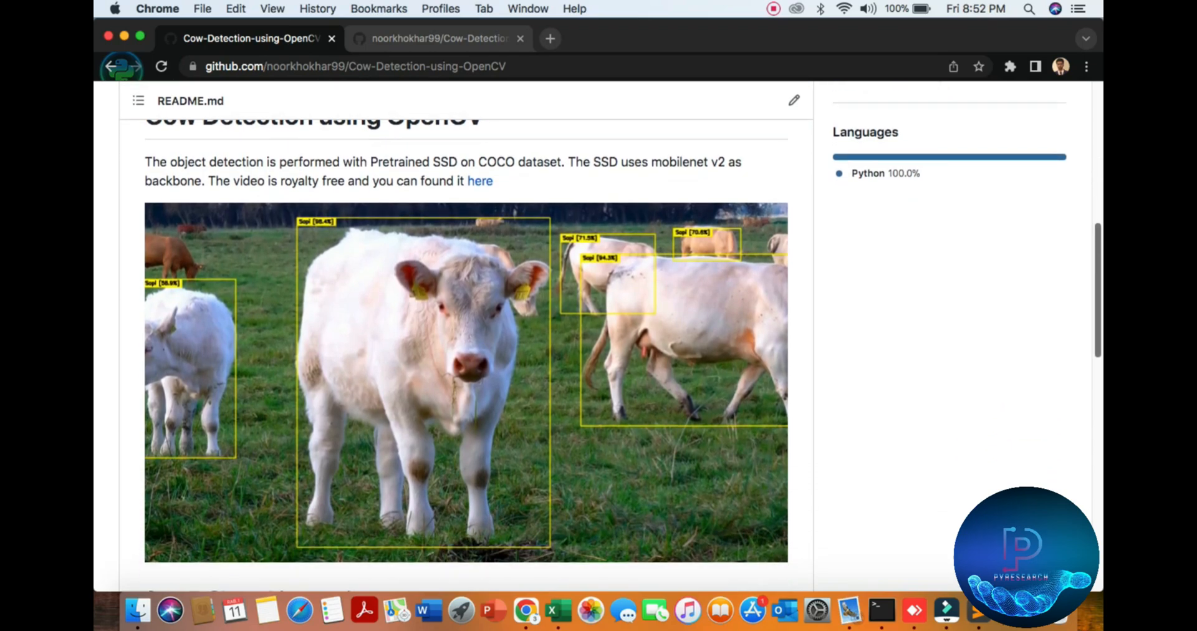
pyautogui.scroll(-3)
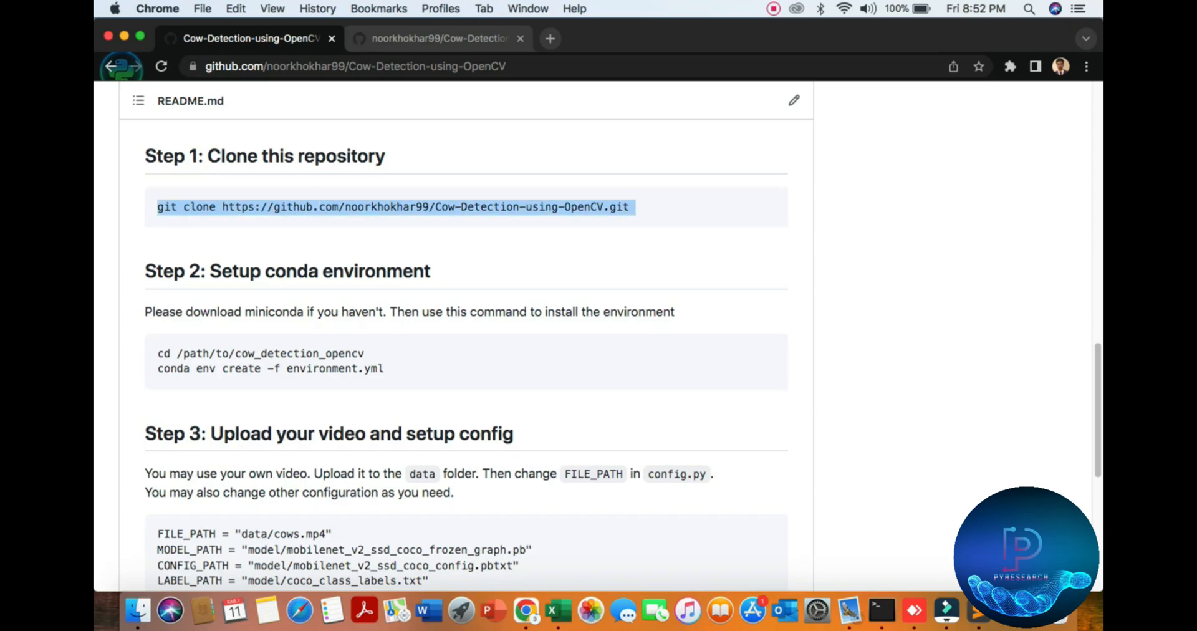
# Read README Steps 1–4, highlighting the cd path placeholder, down to running main.py.
pyautogui.scroll(-3)
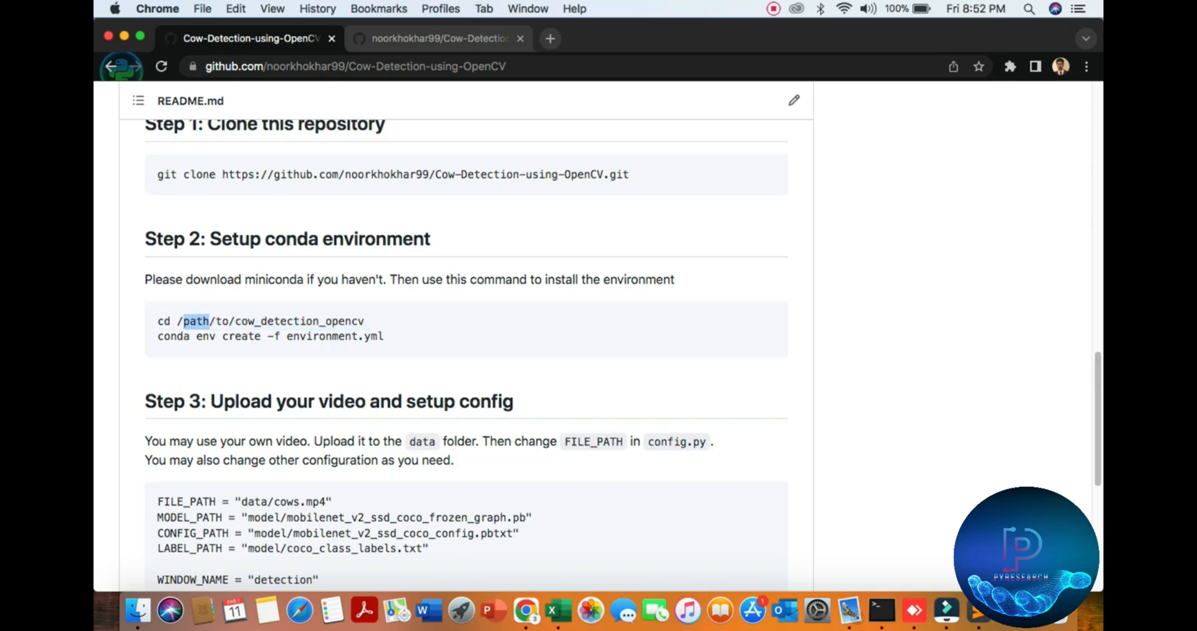
pyautogui.doubleClick(299, 321)
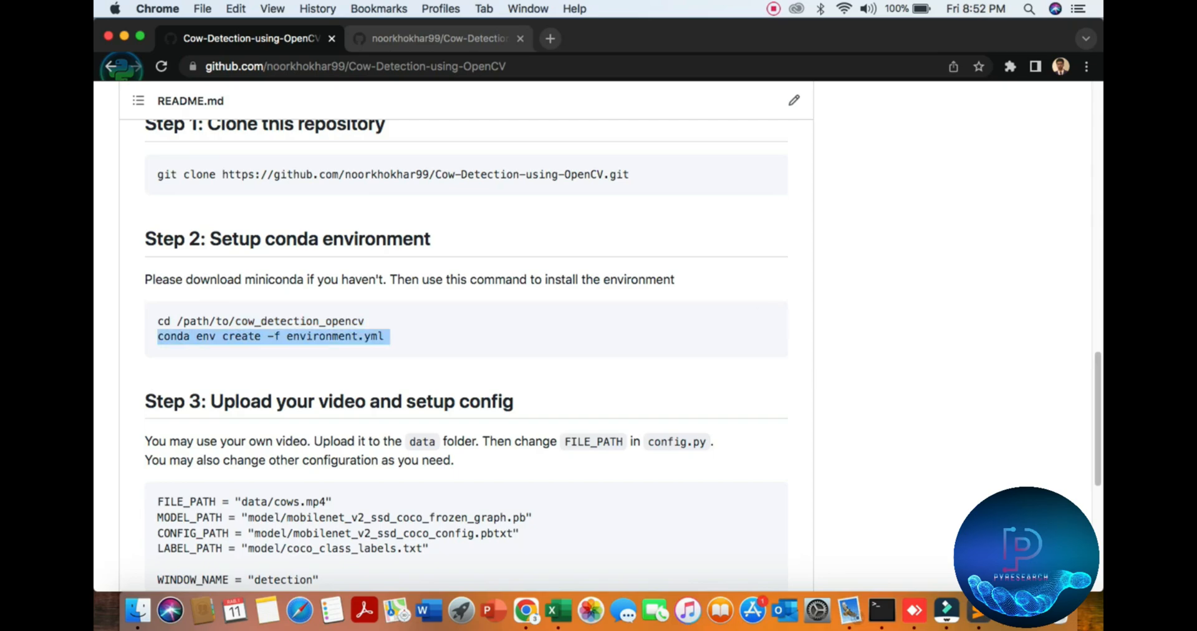
pyautogui.scroll(-3)
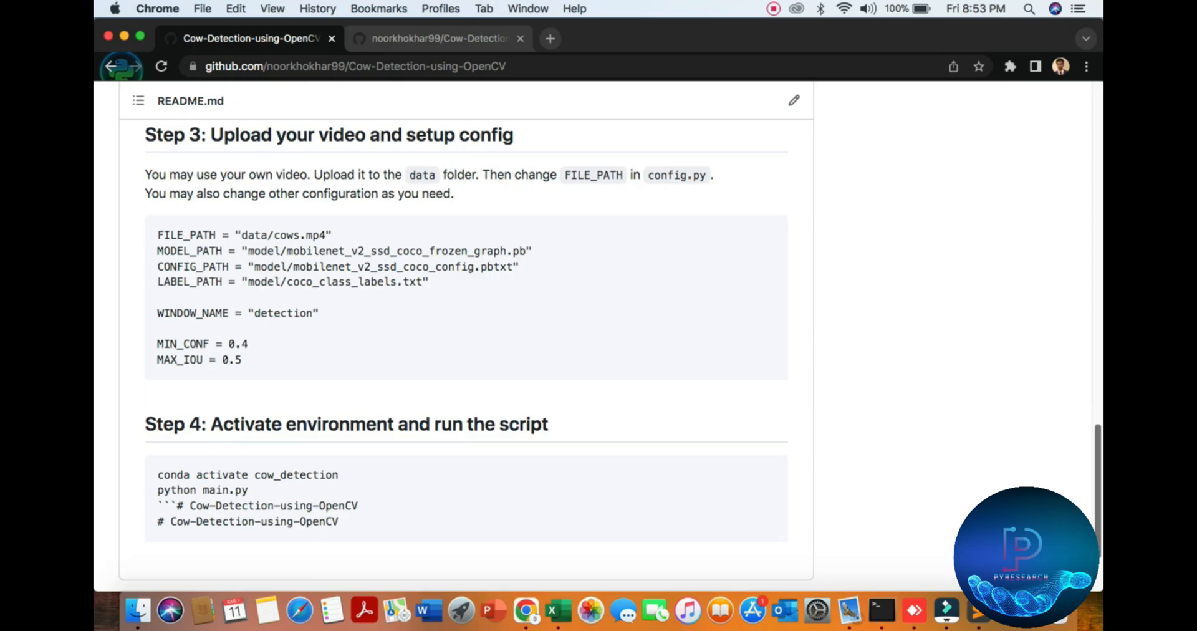
pyautogui.scroll(-3)
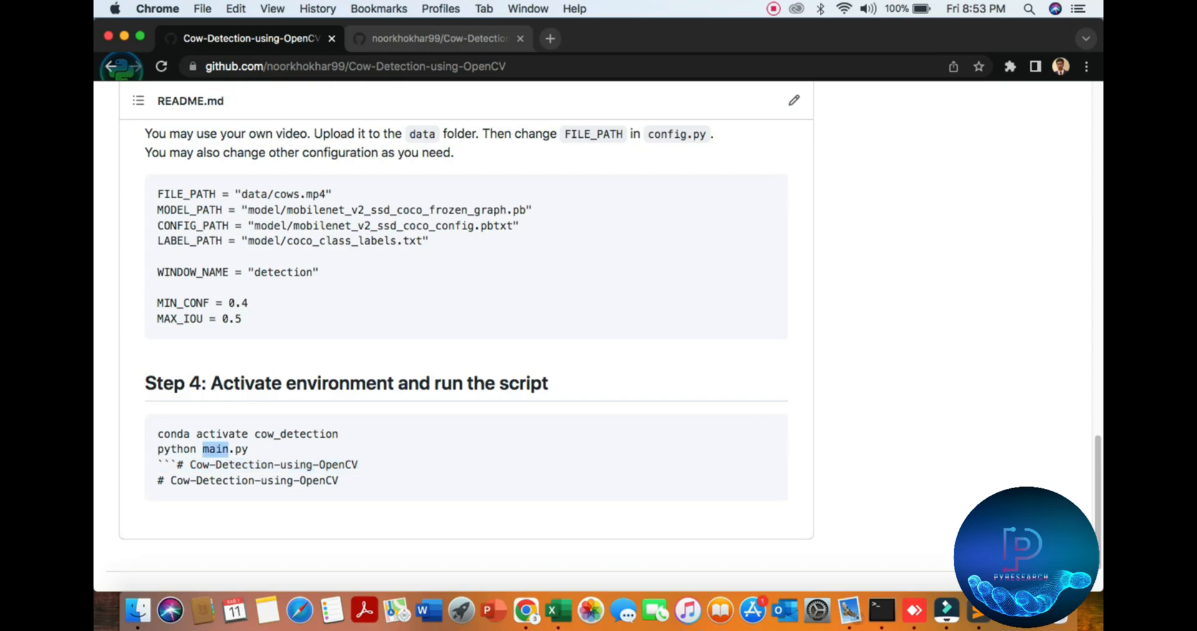
pyautogui.moveTo(139, 617)
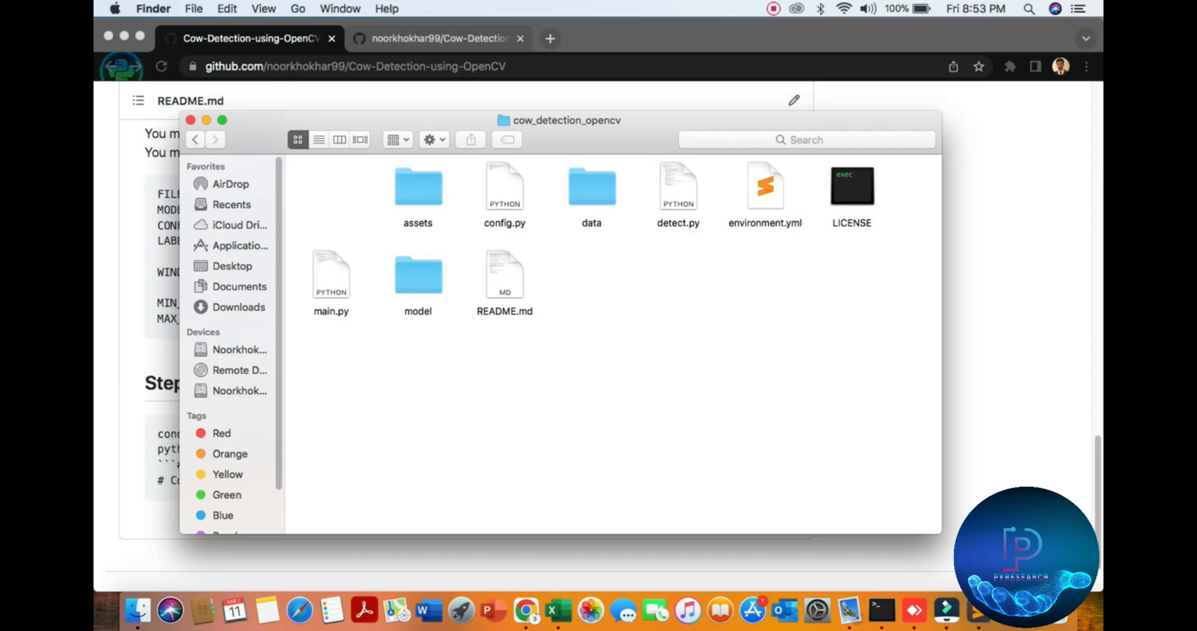
# Open main.py with Sublime Text from Finder and select its four import lines.
pyautogui.rightClick(331, 274)
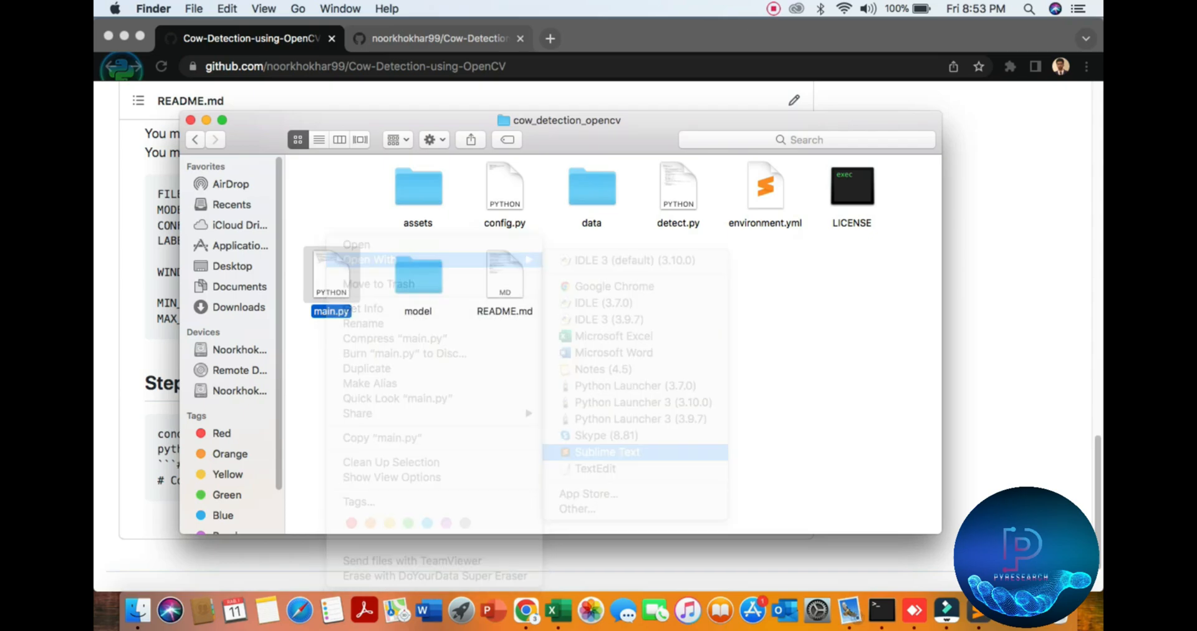
pyautogui.click(607, 452)
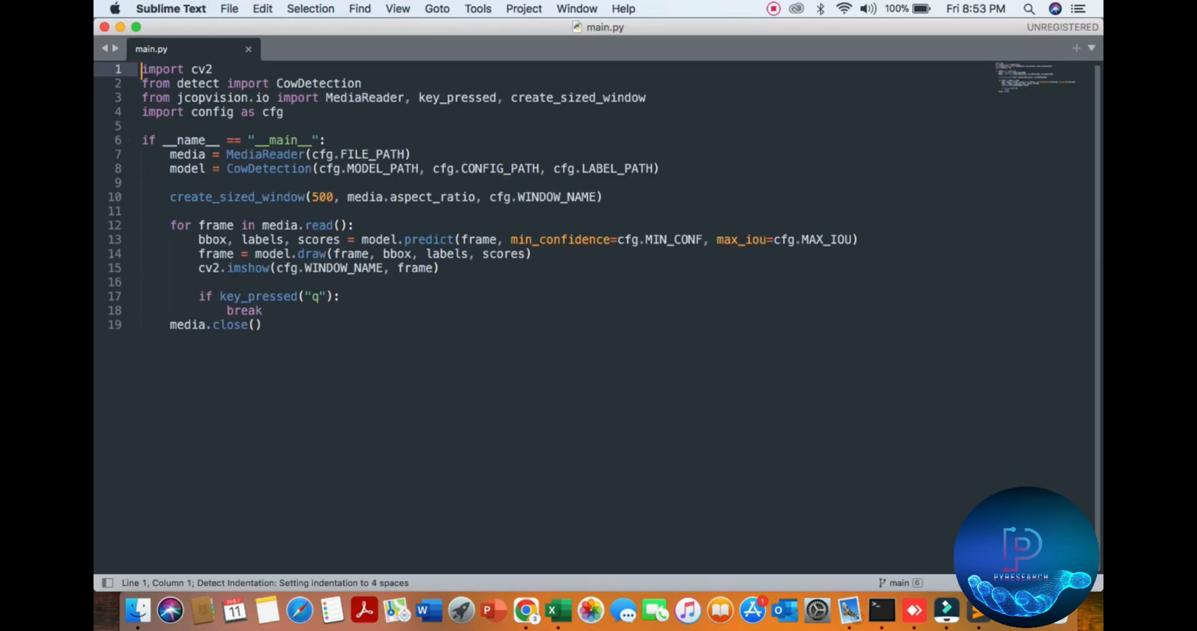
pyautogui.click(240, 83)
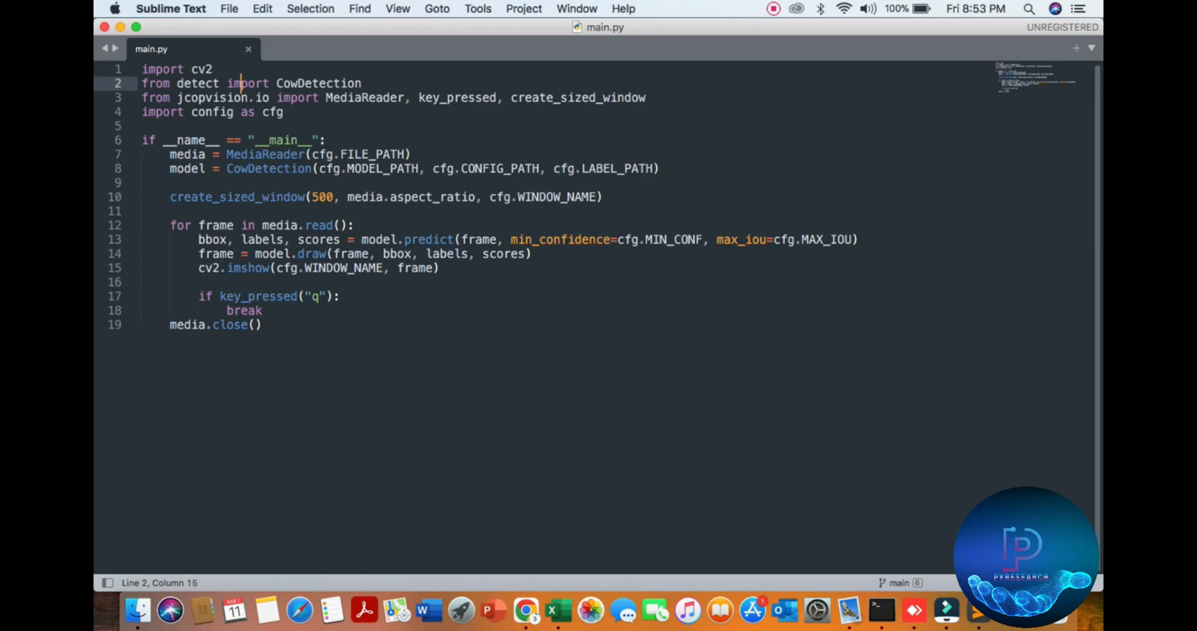
pyautogui.moveTo(142, 68); pyautogui.dragTo(284, 111)
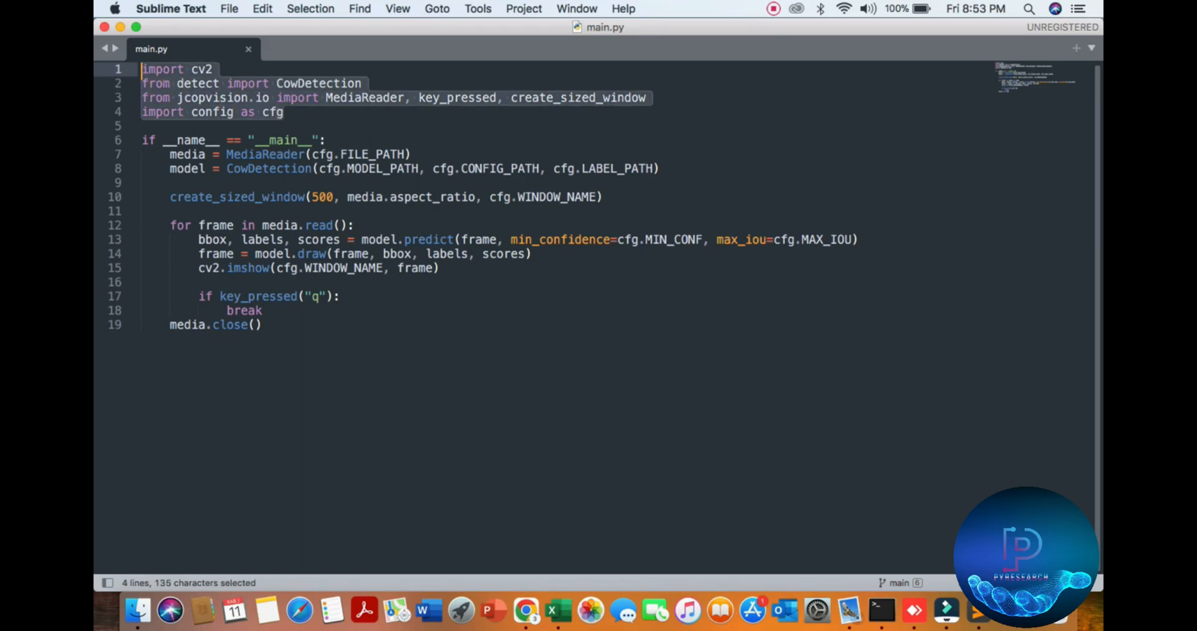
pyautogui.click(229, 9)
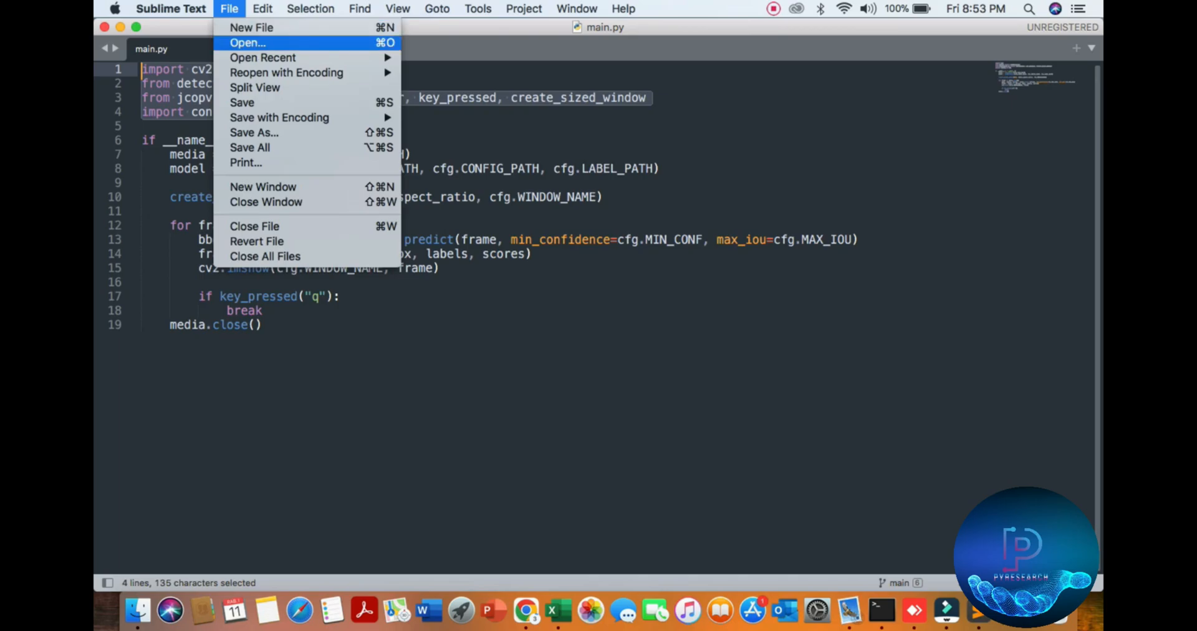
# Open detect.py from the project folder in Sublime Text.
pyautogui.click(247, 43)
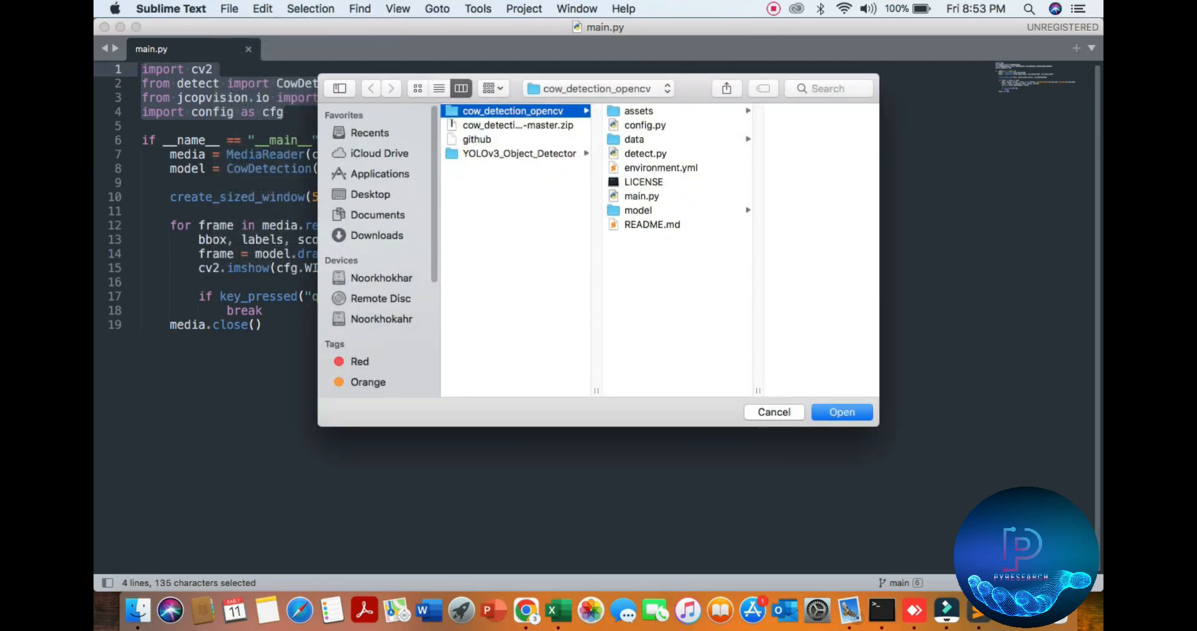
pyautogui.click(646, 154)
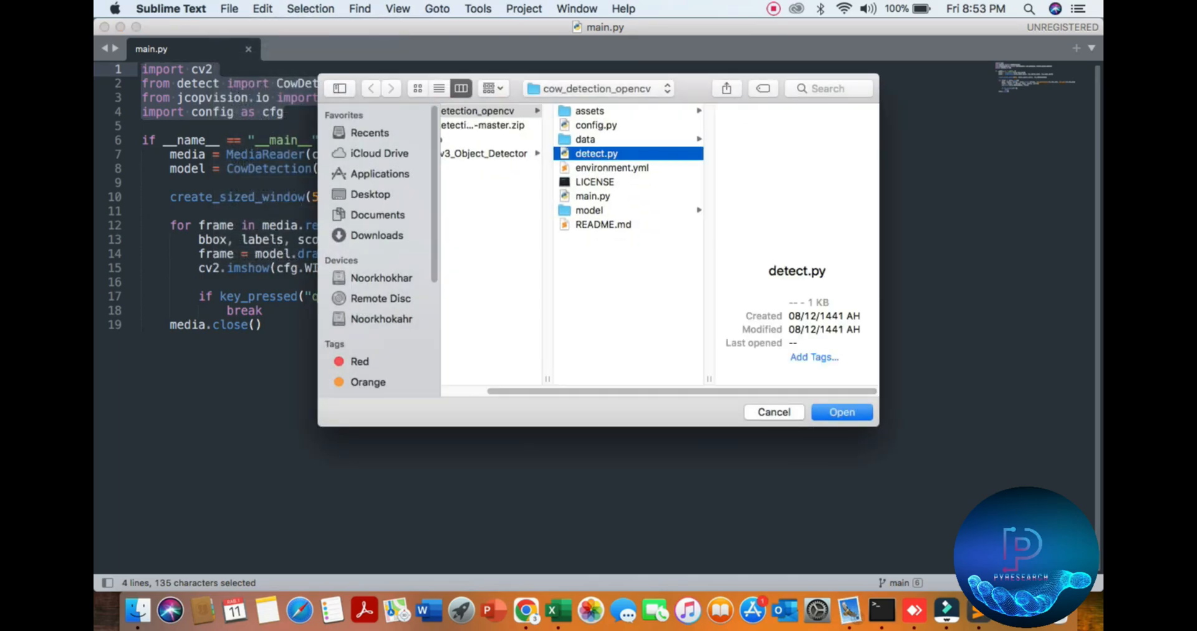
pyautogui.click(841, 411)
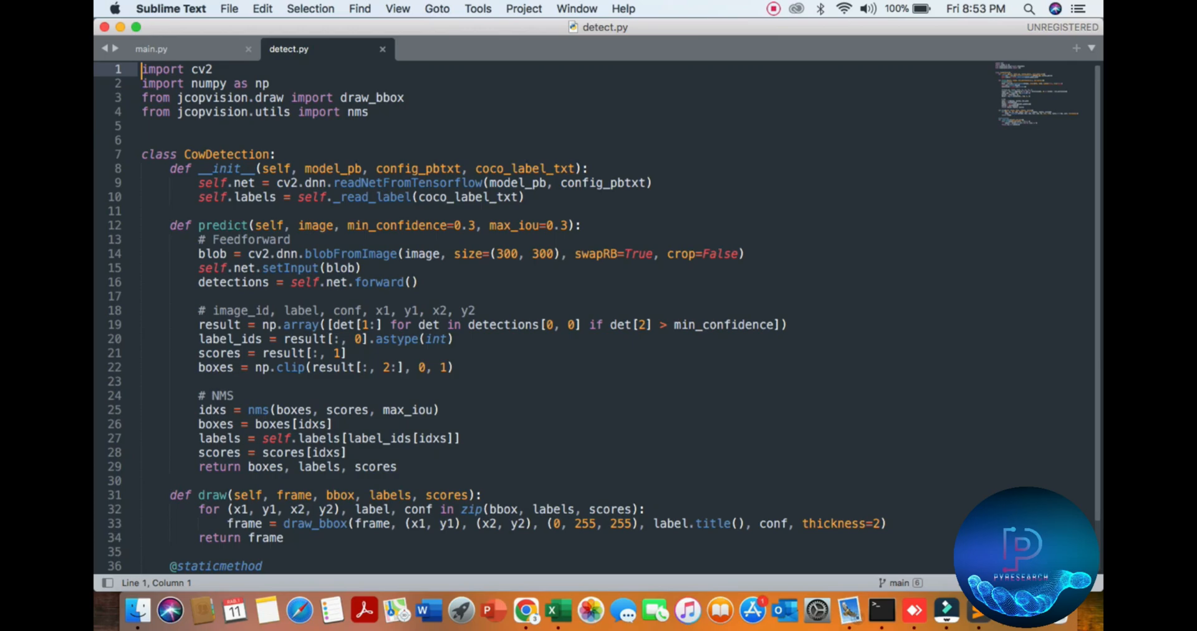
pyautogui.scroll(-3)
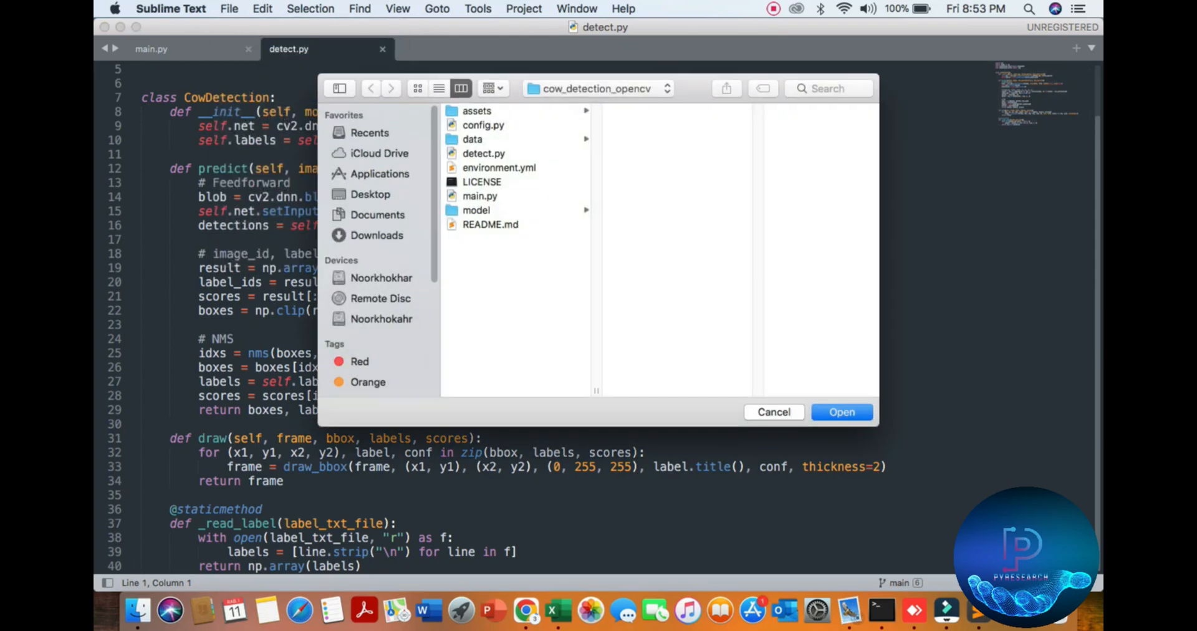
# Open config.py, switch back to main.py, then return to the project folder window.
pyautogui.click(483, 125)
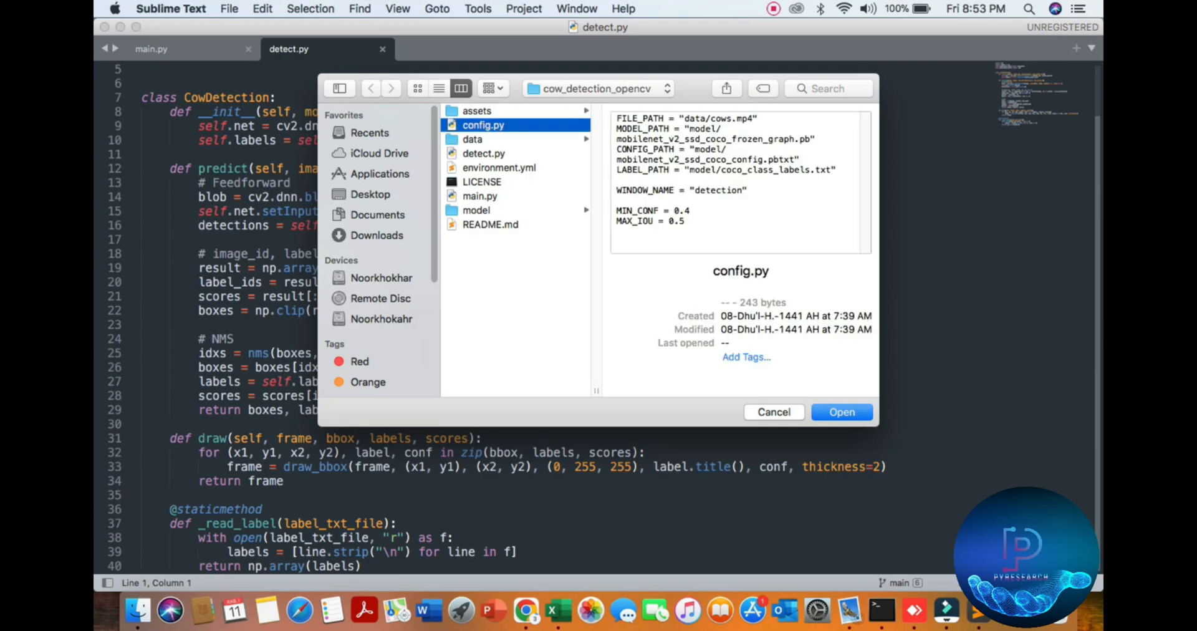
pyautogui.click(841, 411)
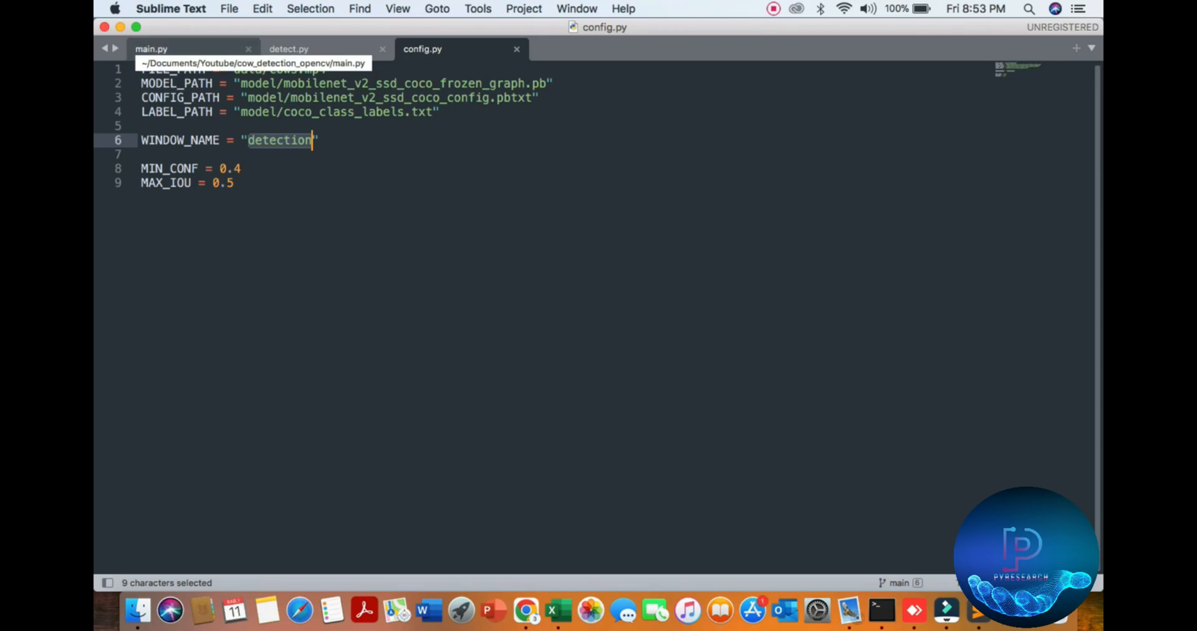
pyautogui.click(151, 49)
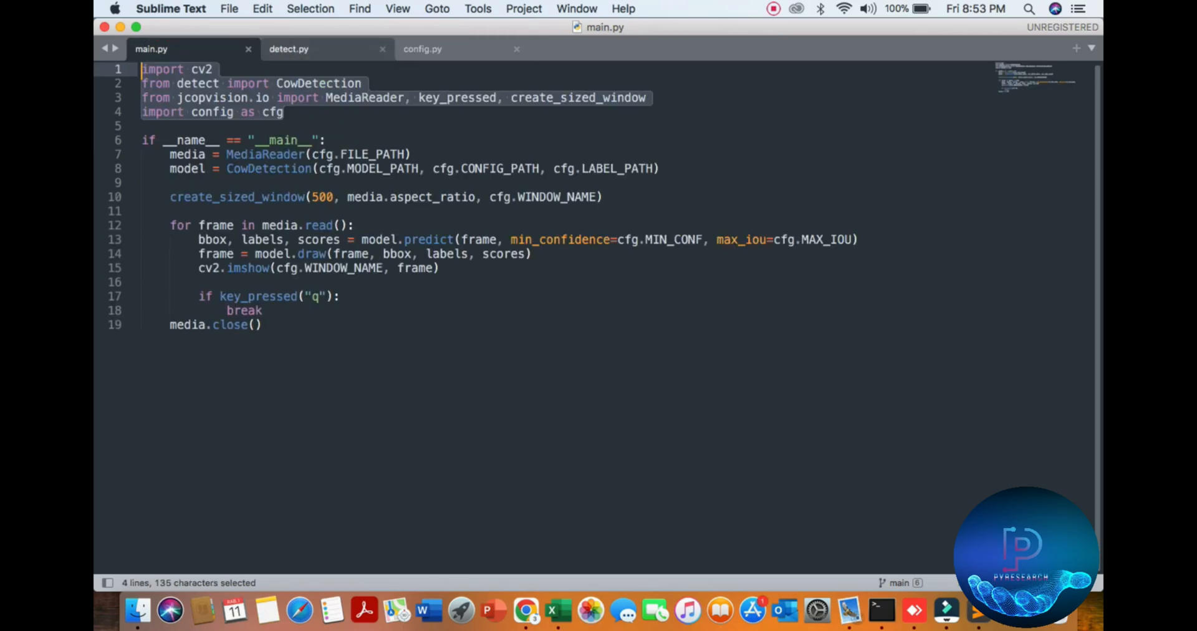
pyautogui.click(423, 49)
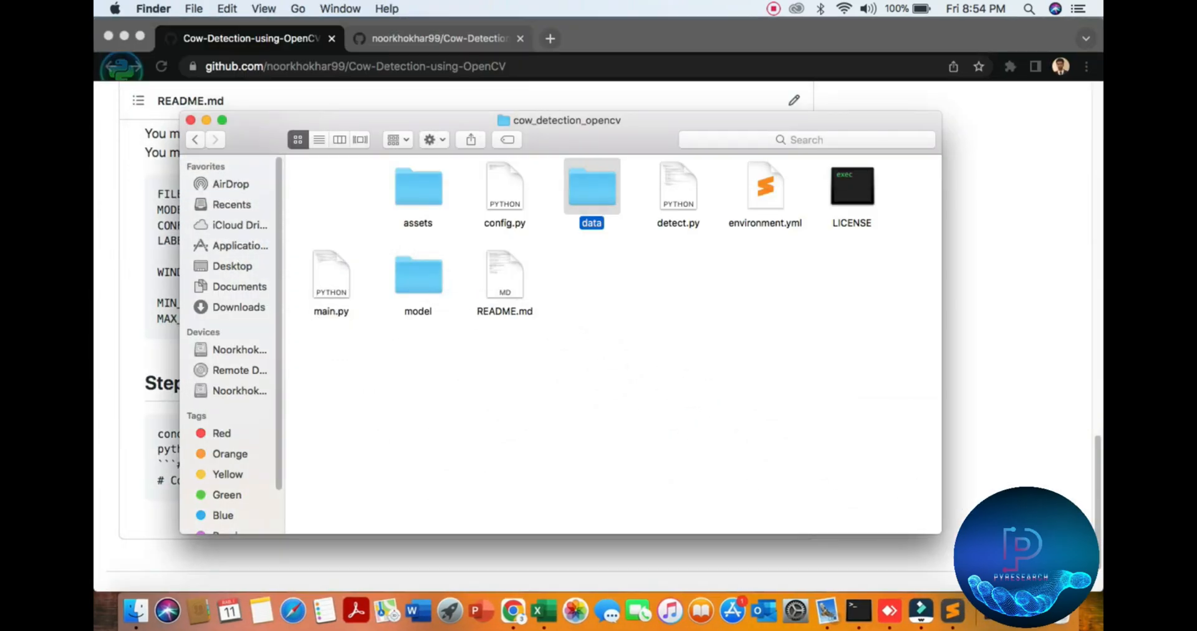
# Play data/cows.mp4 in QuickTime Player, then close the video.
pyautogui.doubleClick(591, 187)
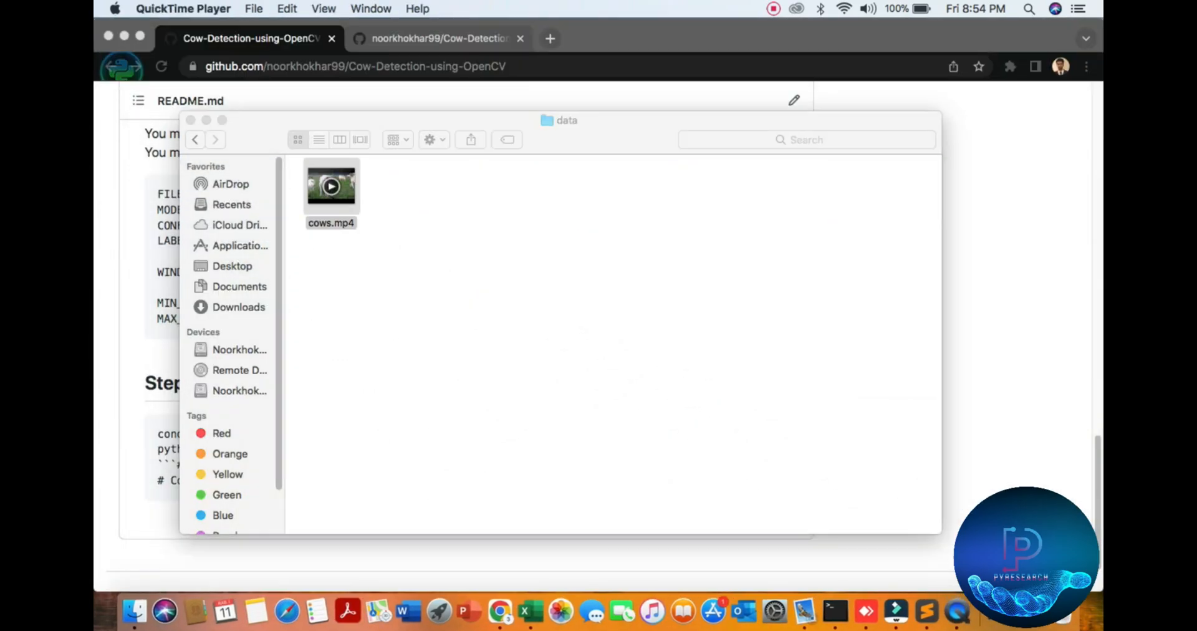
pyautogui.doubleClick(331, 187)
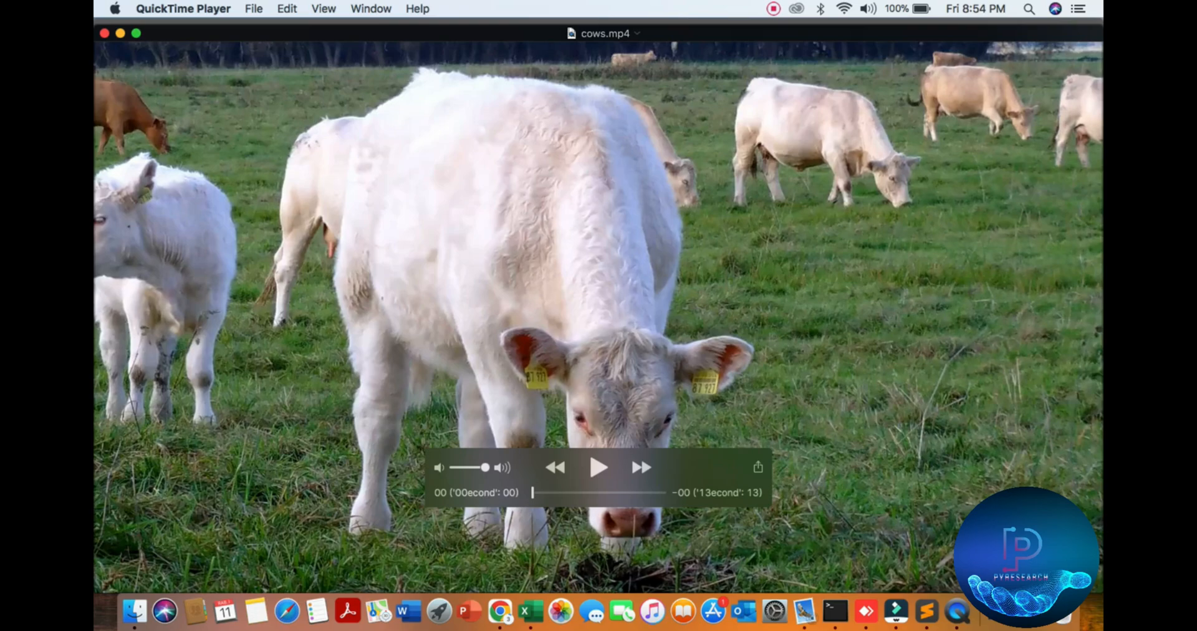
pyautogui.click(599, 467)
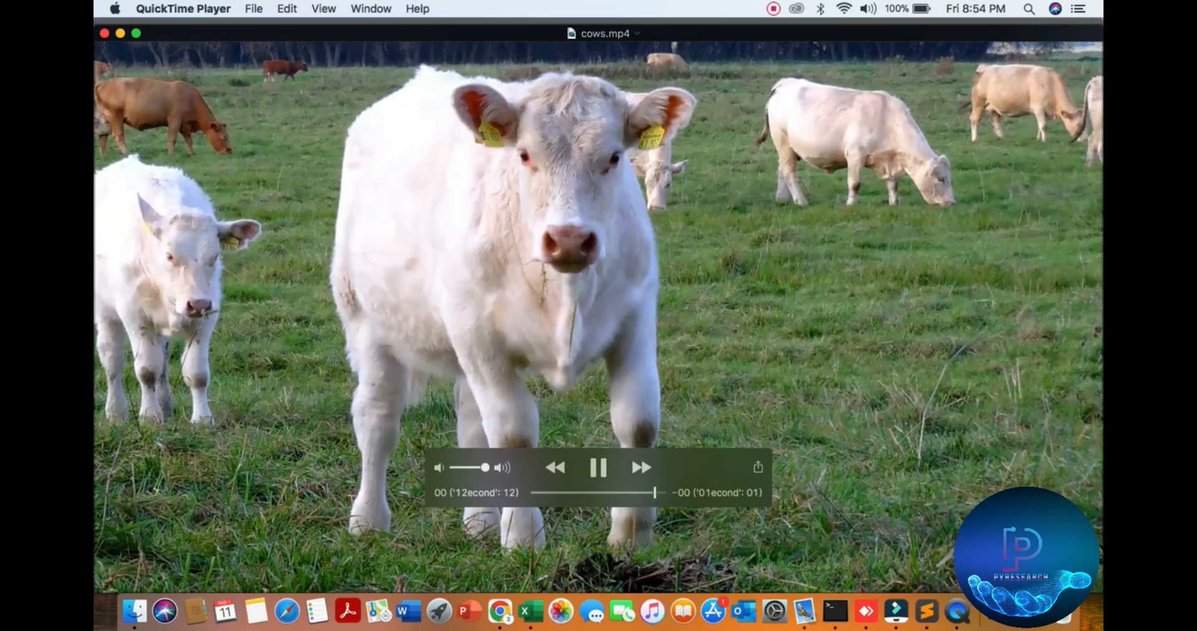
pyautogui.click(598, 467)
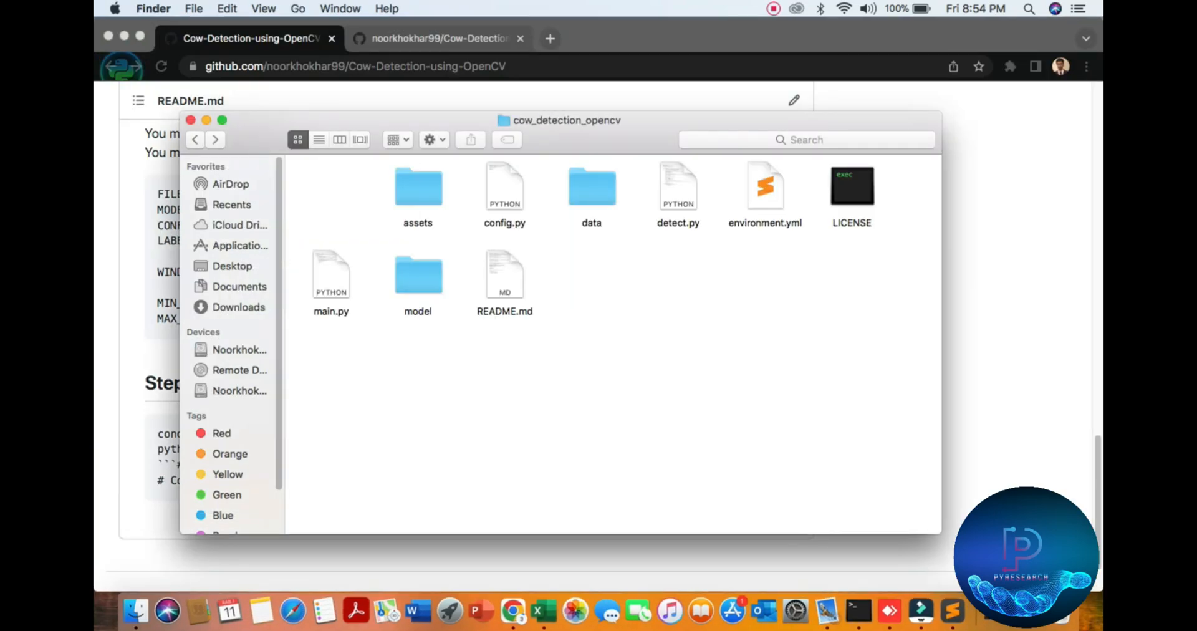
# In a new Terminal, cd into Documents/Youtube/cow_detection_opencv, list files, and begin typing python.
pyautogui.click(857, 611)
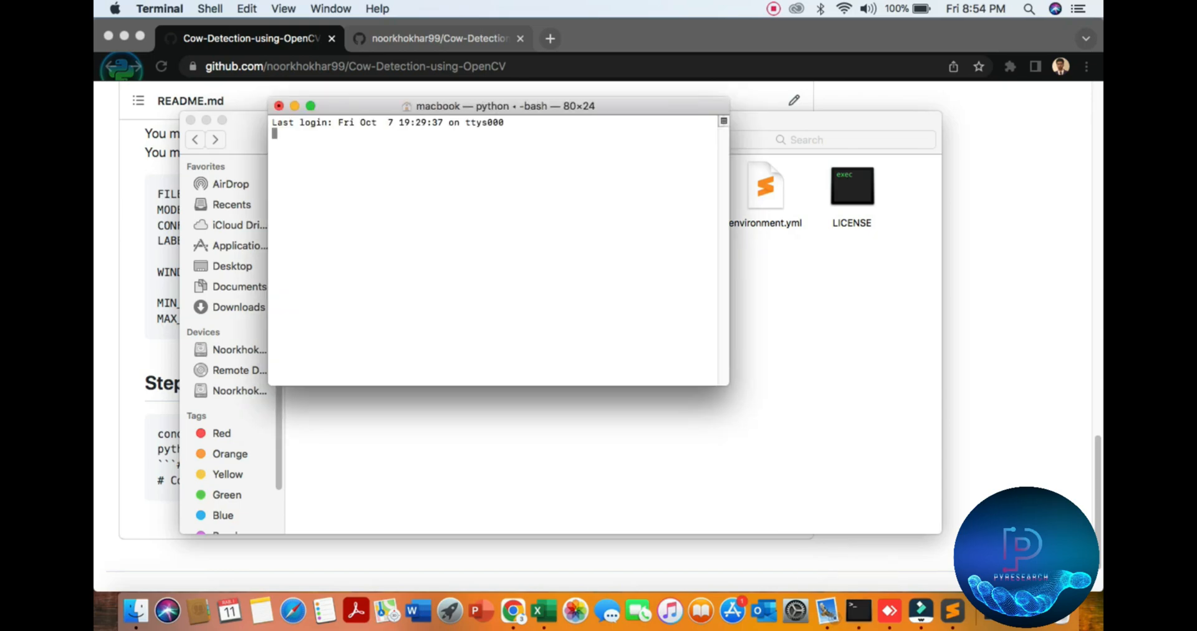
pyautogui.write('cd Documents/')
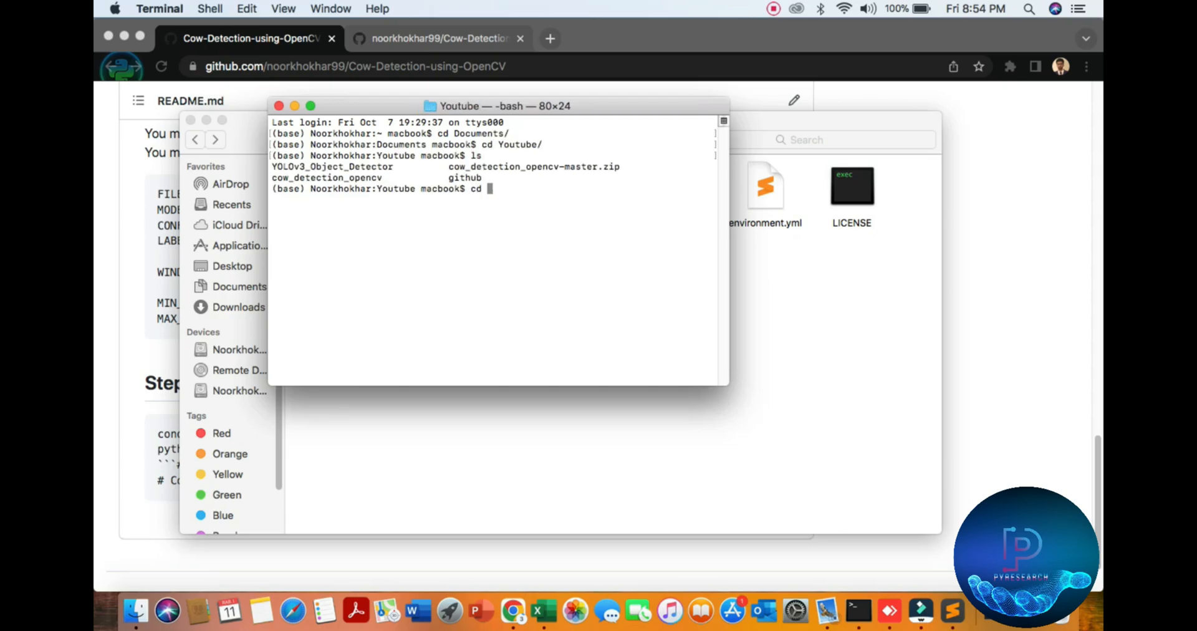
pyautogui.write('cow_detection_opencv')
pyautogui.write('ls')
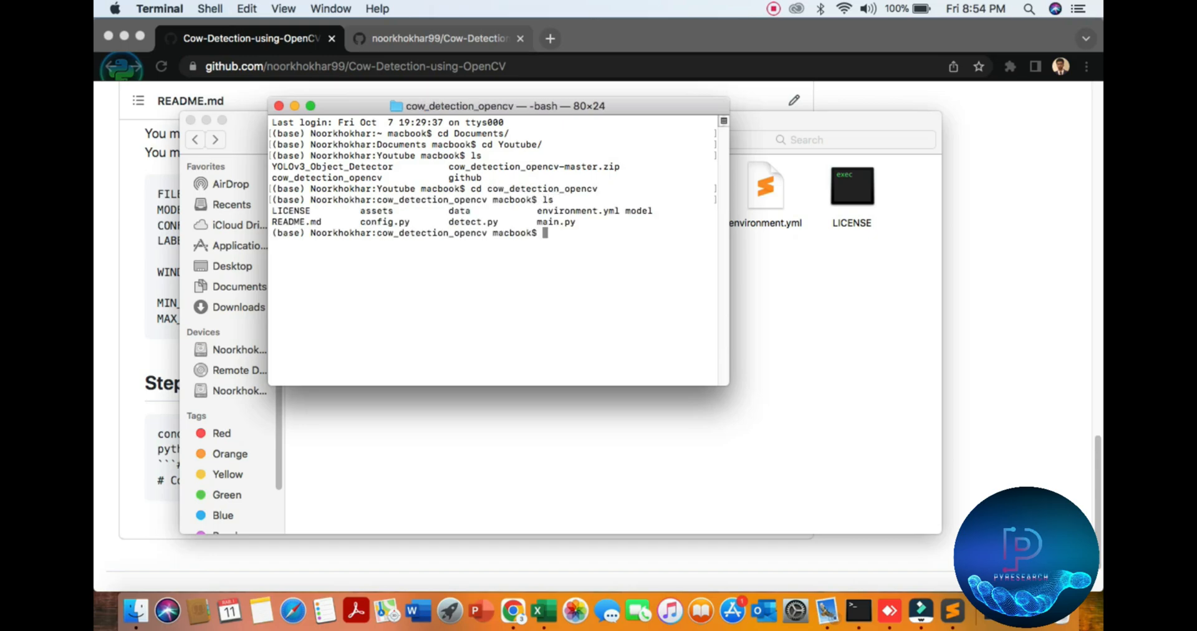
pyautogui.write('python')
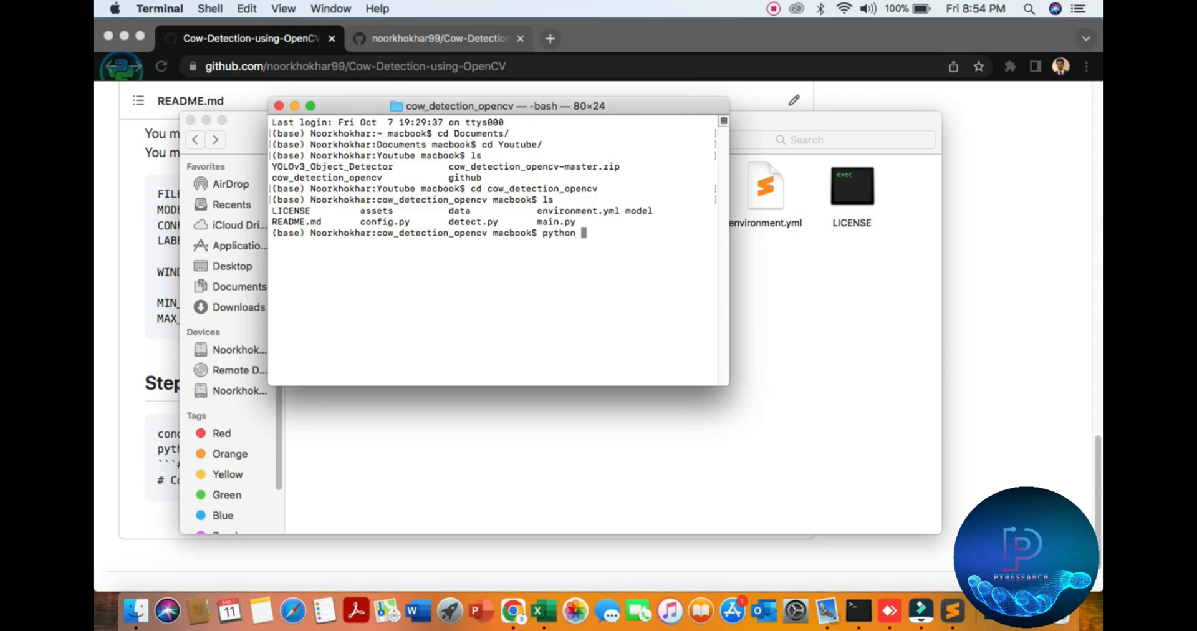